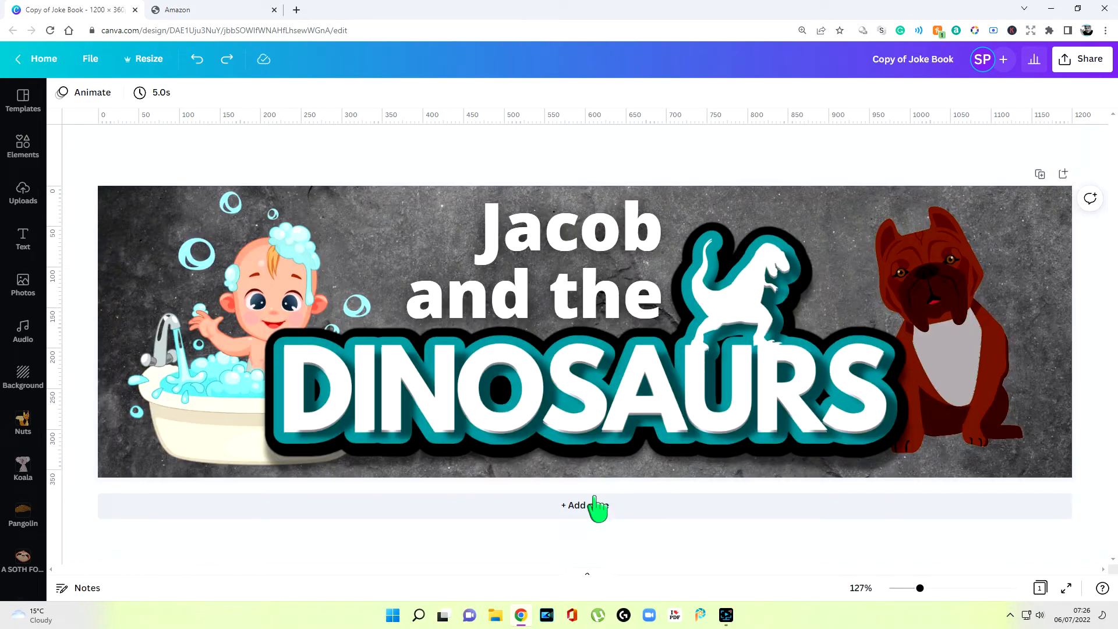
- Add a blank second page below the Jacob and the Dinosaurs banner
left_click(585, 505)
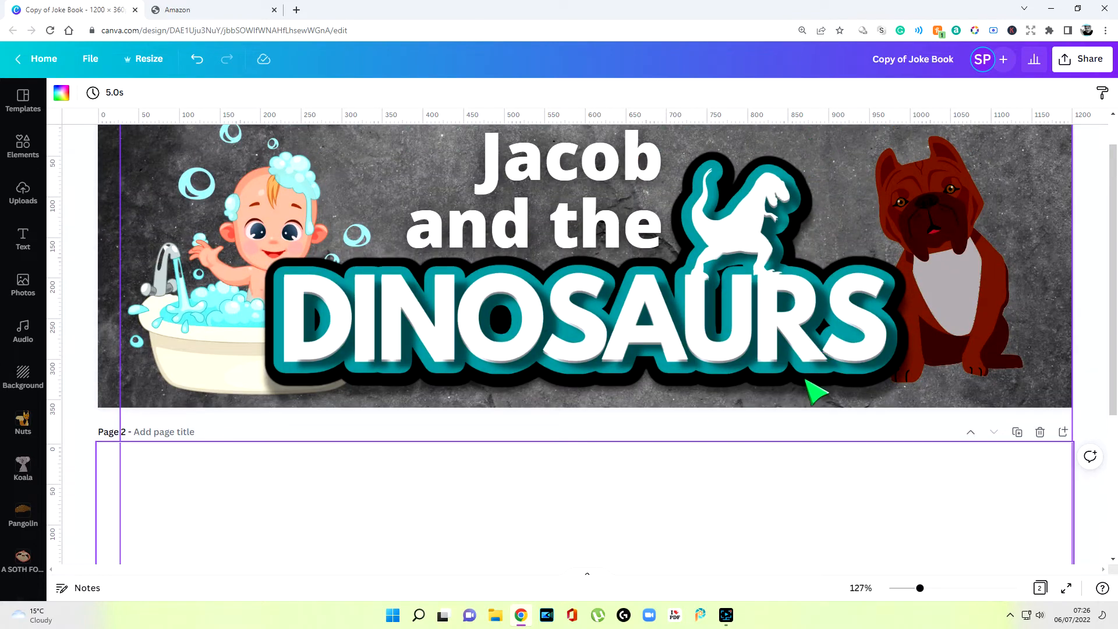
scroll("down", 3)
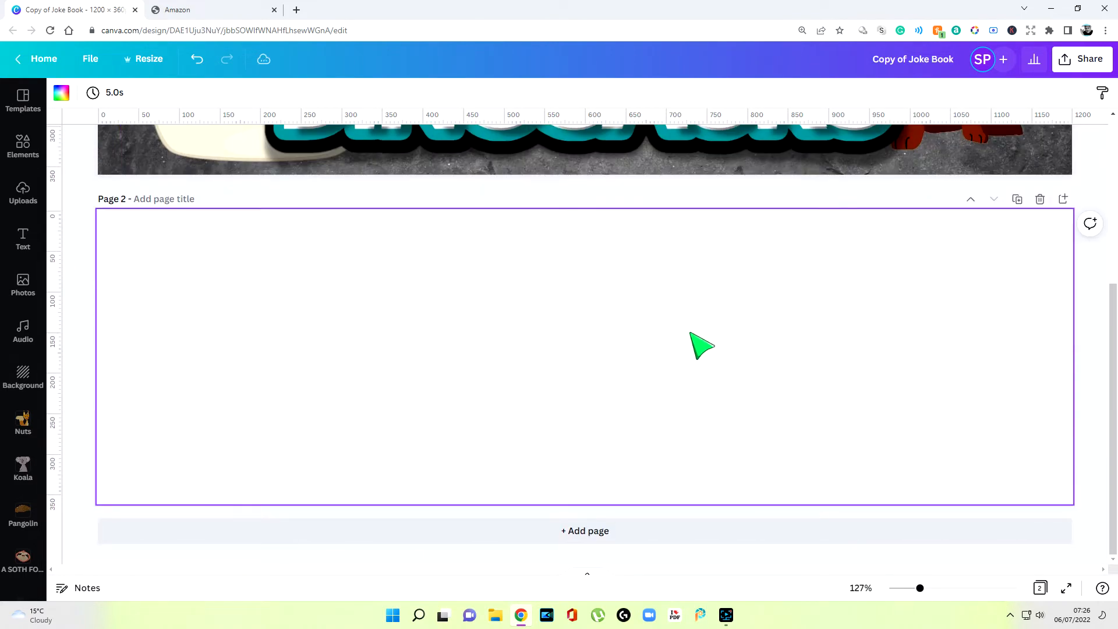
mouse_move(591, 327)
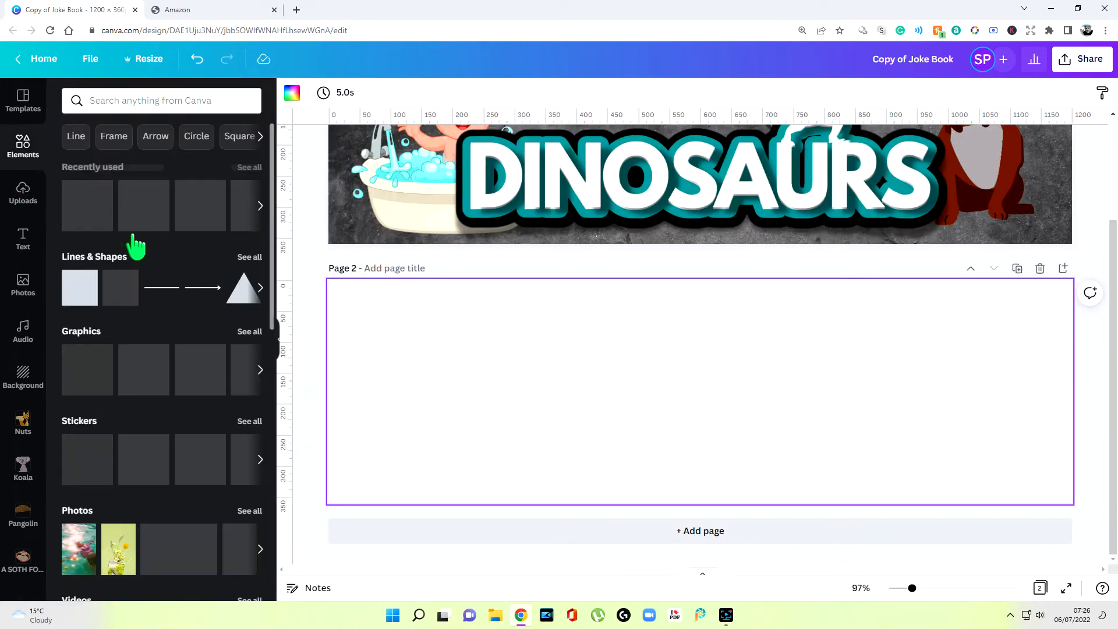
- Show all frame shapes in the Elements panel for the empty second page
scroll("down", 3)
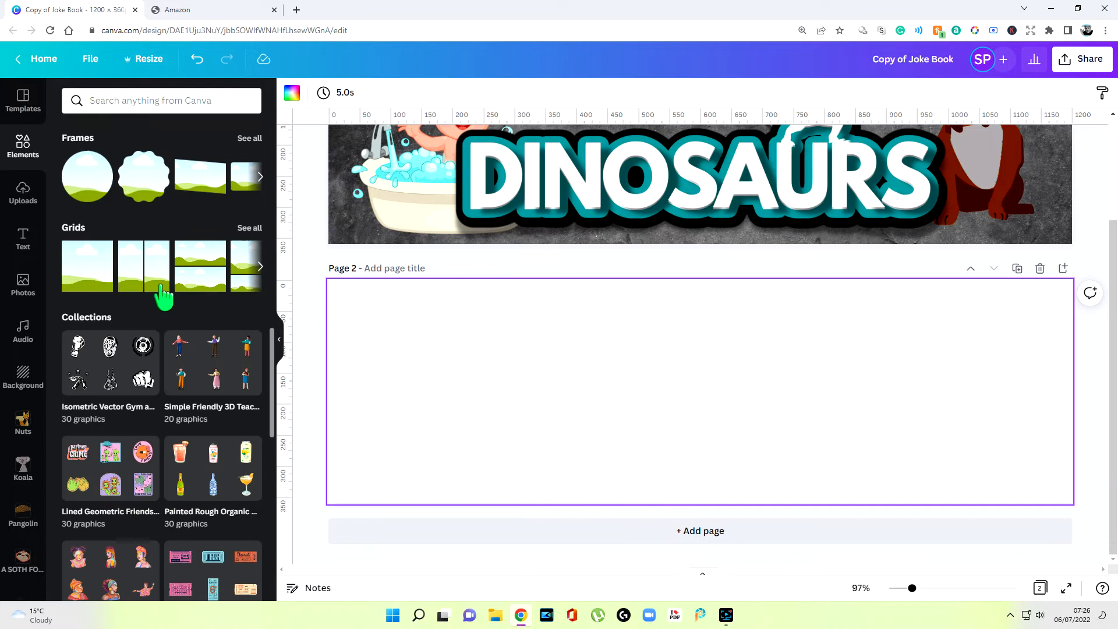
mouse_move(250, 157)
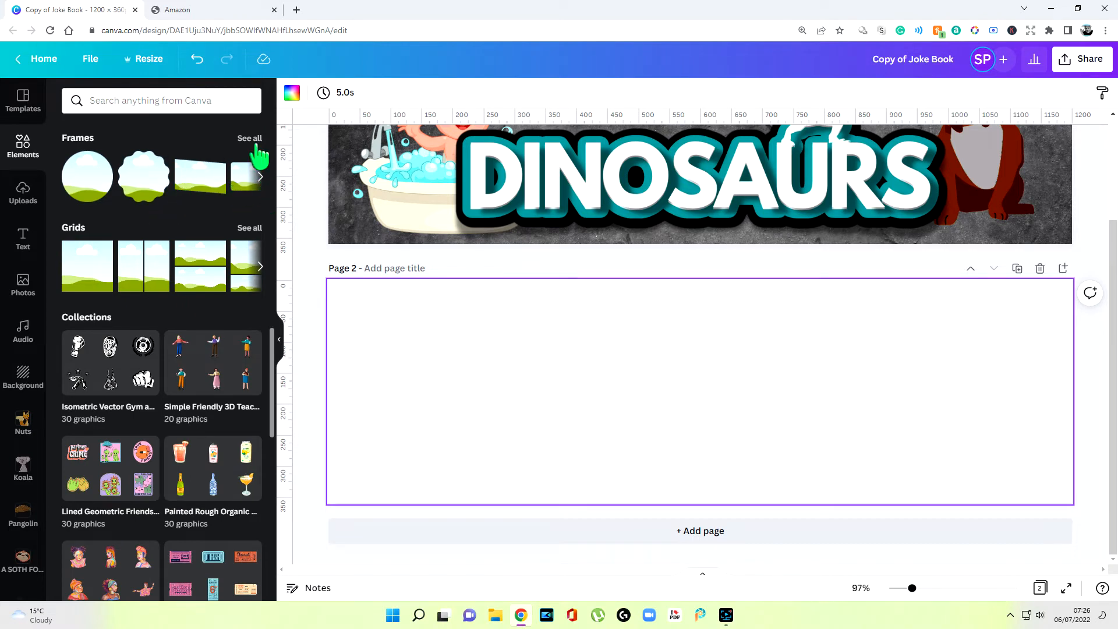
left_click(249, 138)
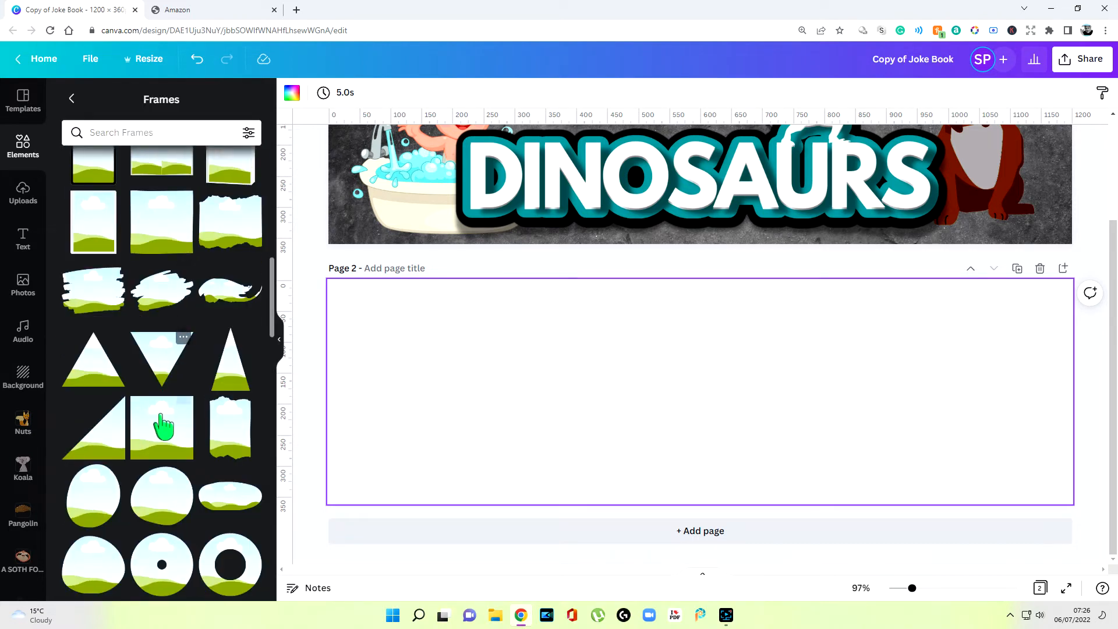